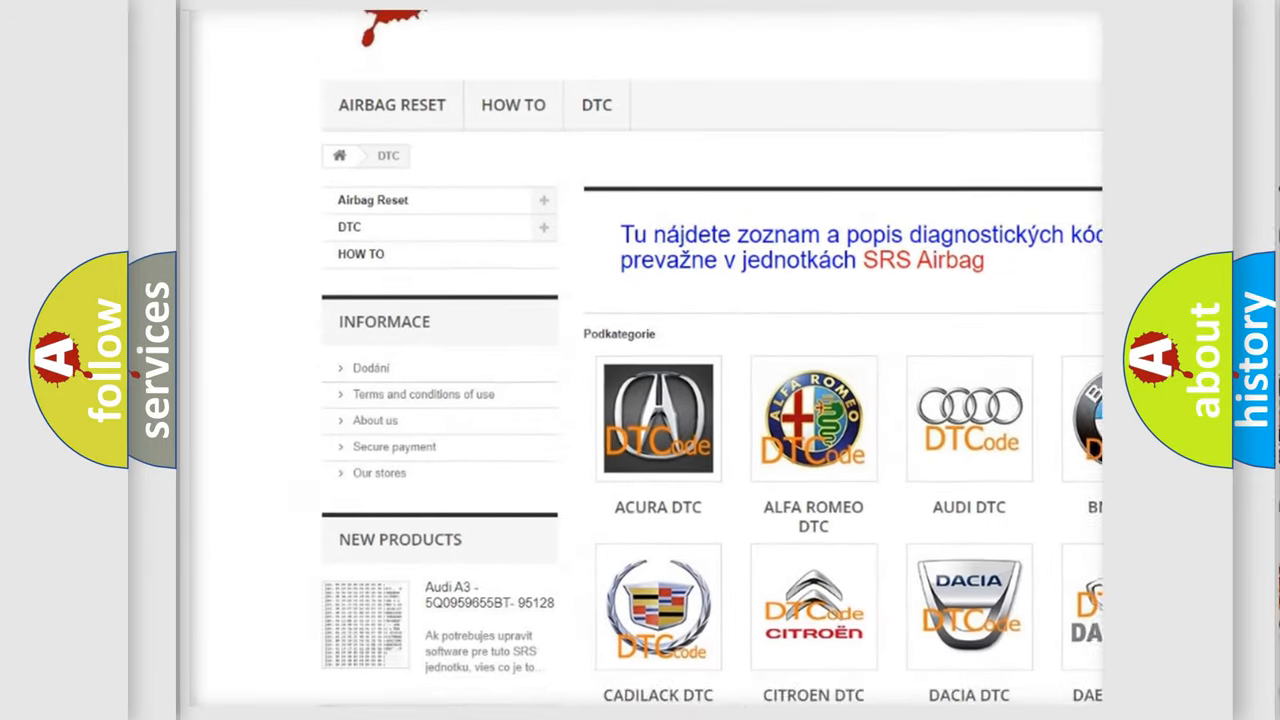
{"action": "scroll", "scroll_direction": "down", "scroll_amount": 3}
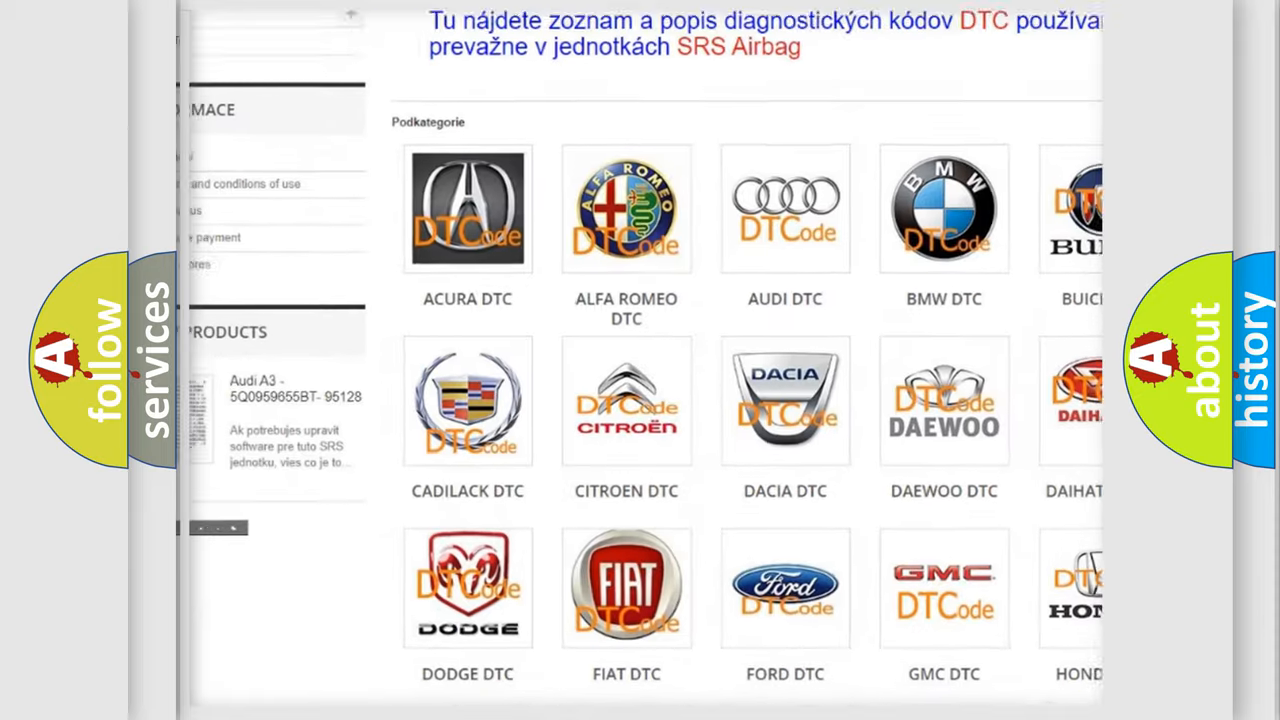
{"action": "scroll", "scroll_direction": "down", "scroll_amount": 3}
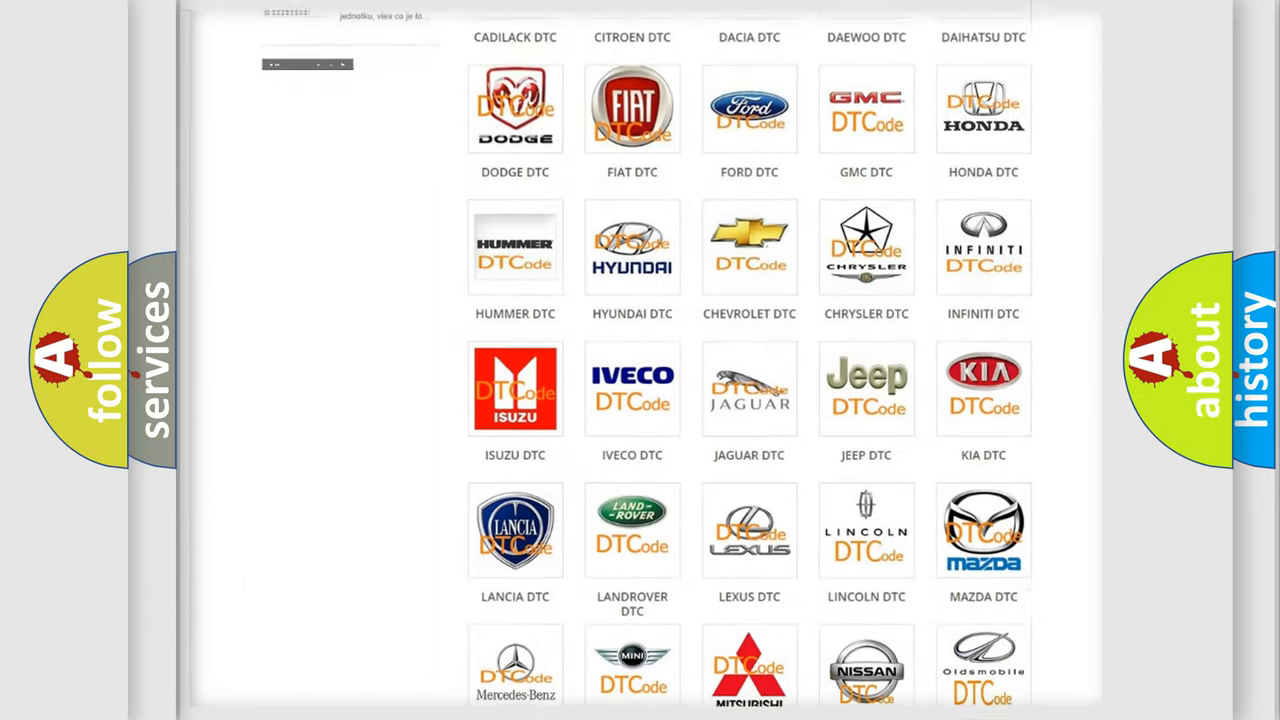
{"action": "scroll", "scroll_direction": "down", "scroll_amount": 3}
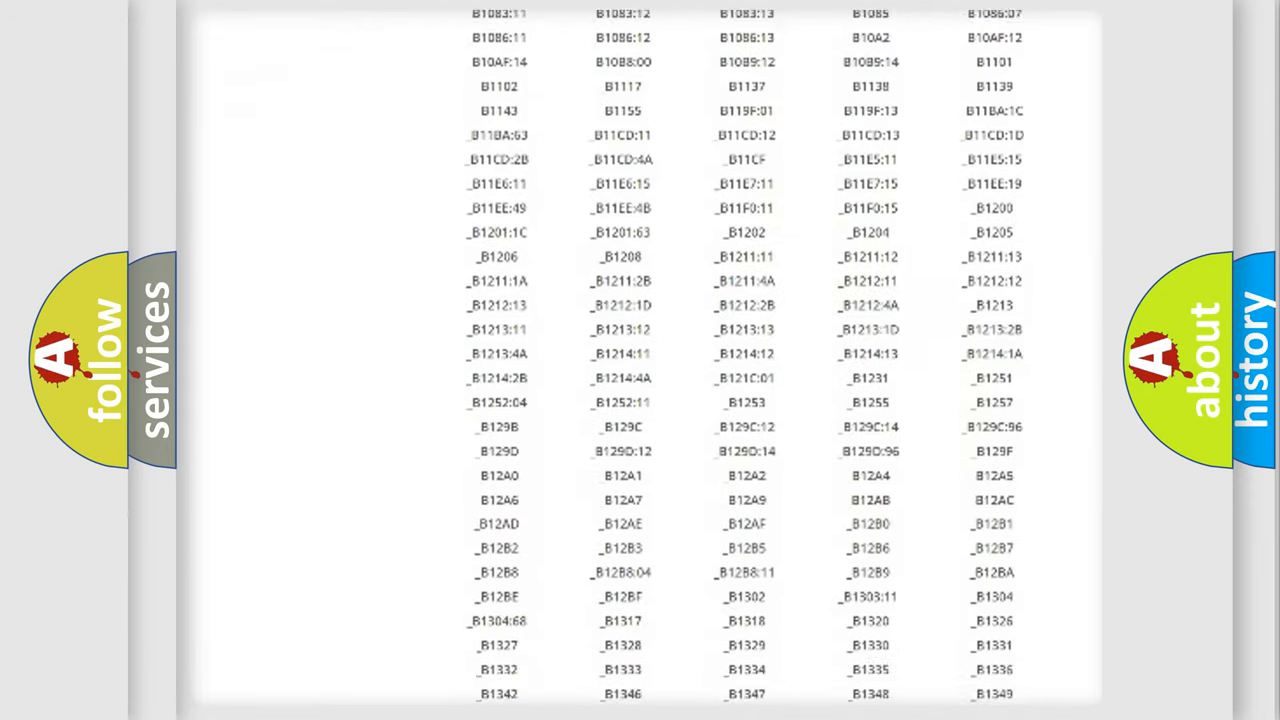
{"action": "scroll", "scroll_direction": "down", "scroll_amount": 3}
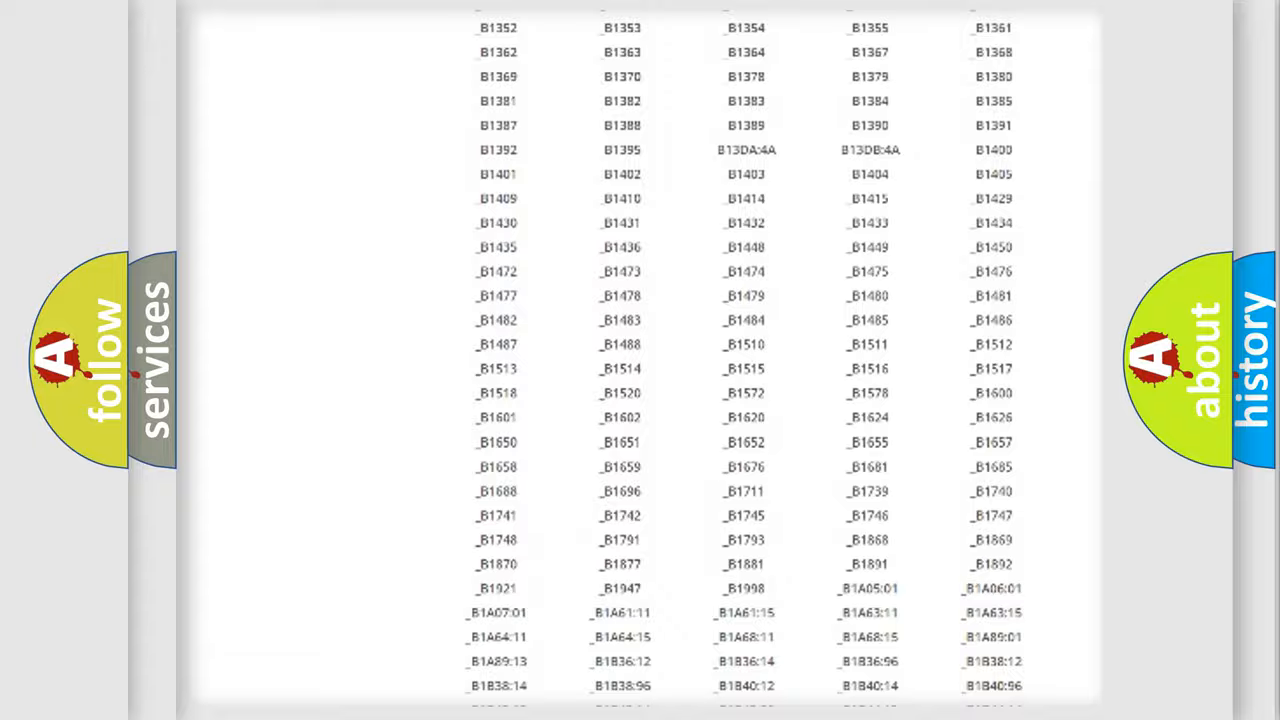